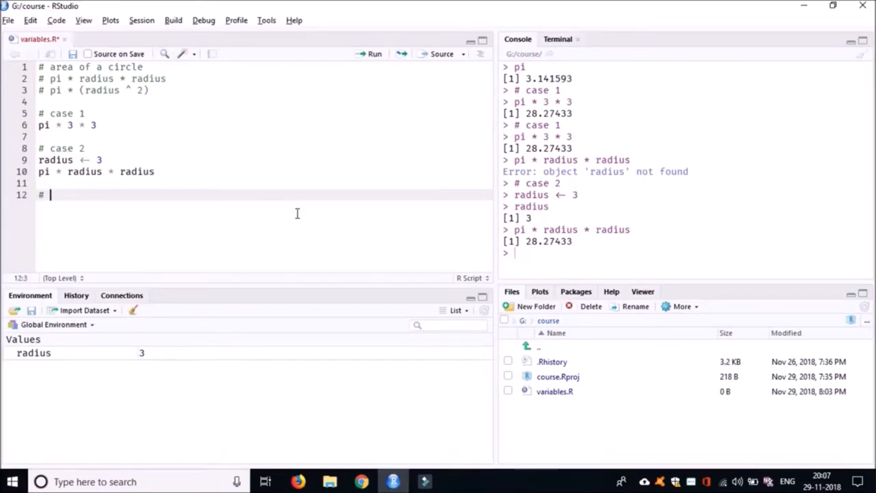
# Add the '# area' comment on line 12 and an unfinished 'area <-' on line 13
pyautogui.write('area')
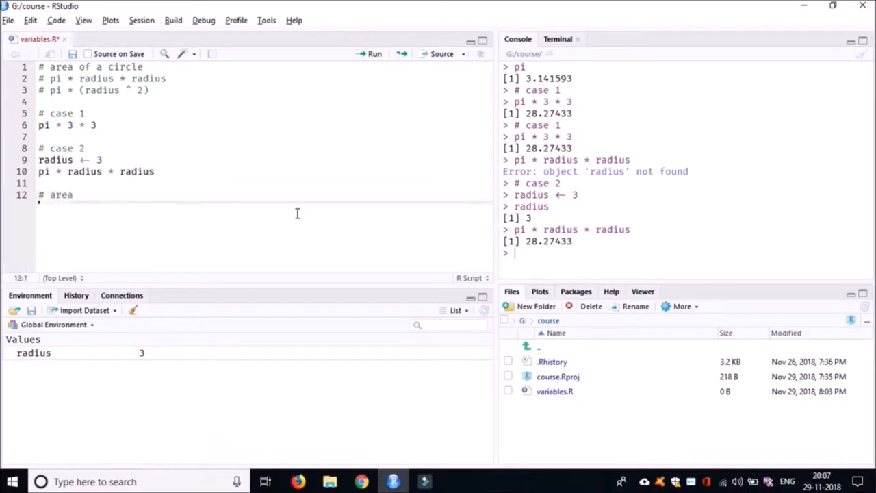
pyautogui.write('area')
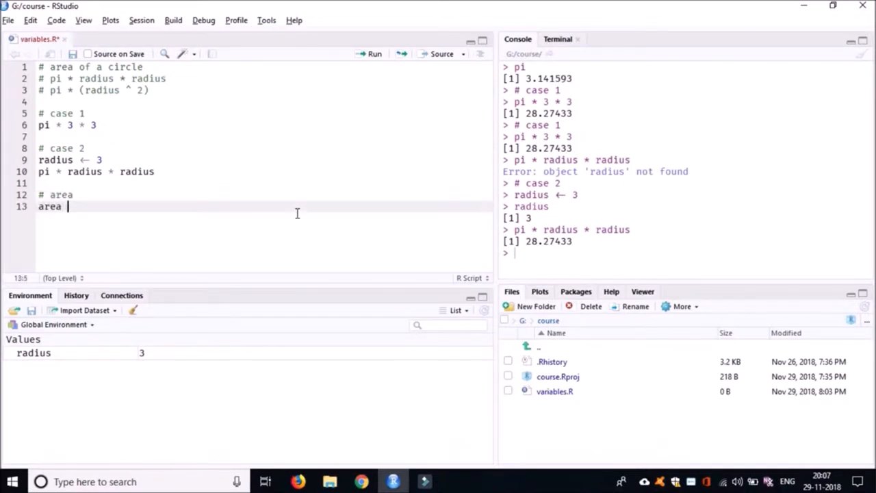
pyautogui.write('<-')
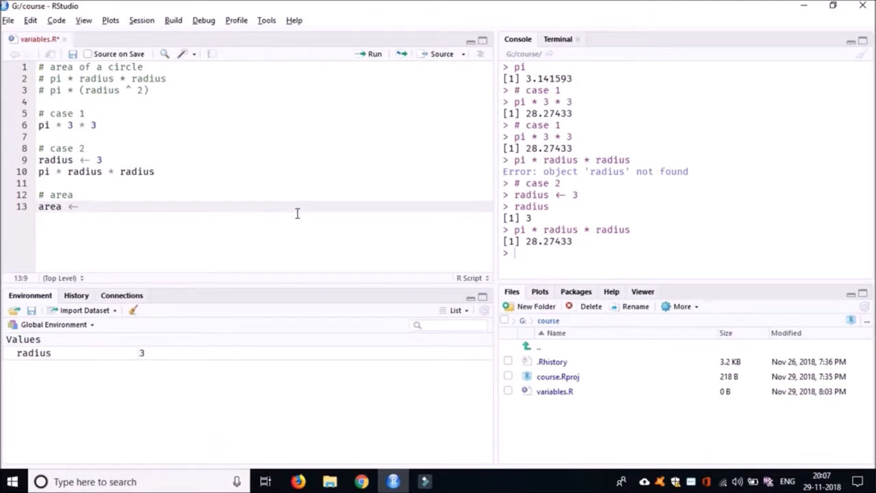
pyautogui.click(38, 184)
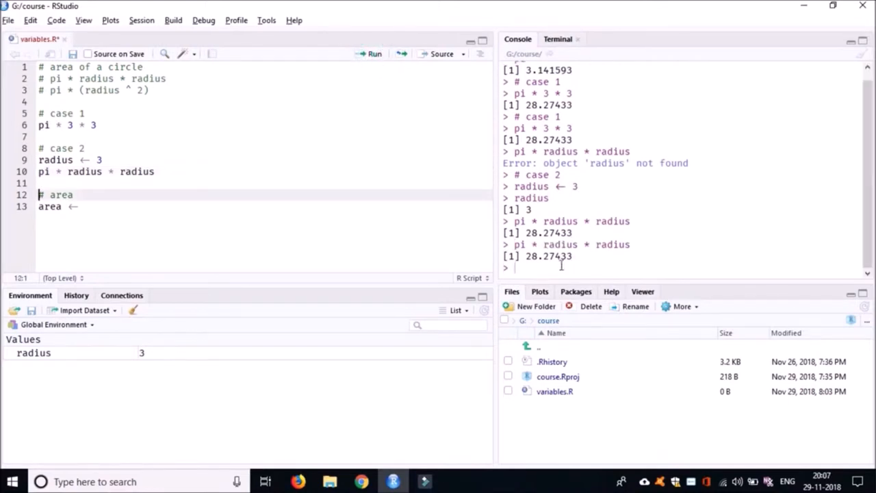
# Enter 28.27433 in the console to see it echo as [1] 28.27433, then highlight it
pyautogui.doubleClick(548, 256)
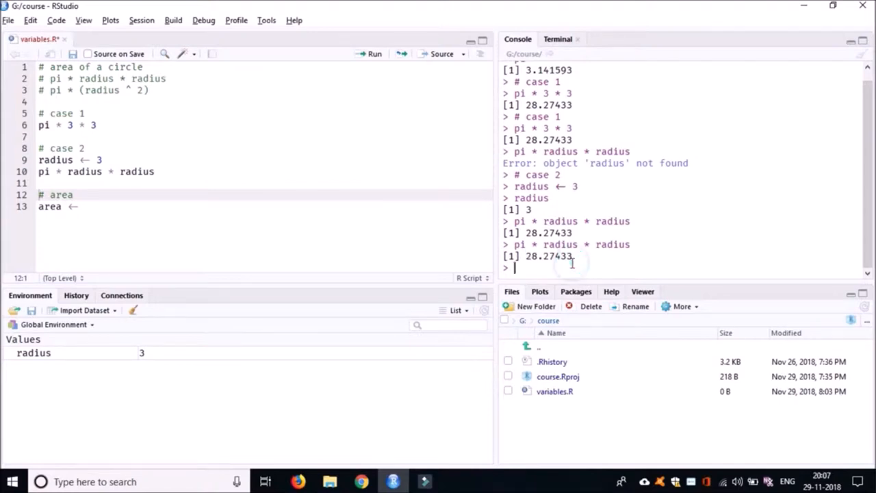
pyautogui.write('28.27433')
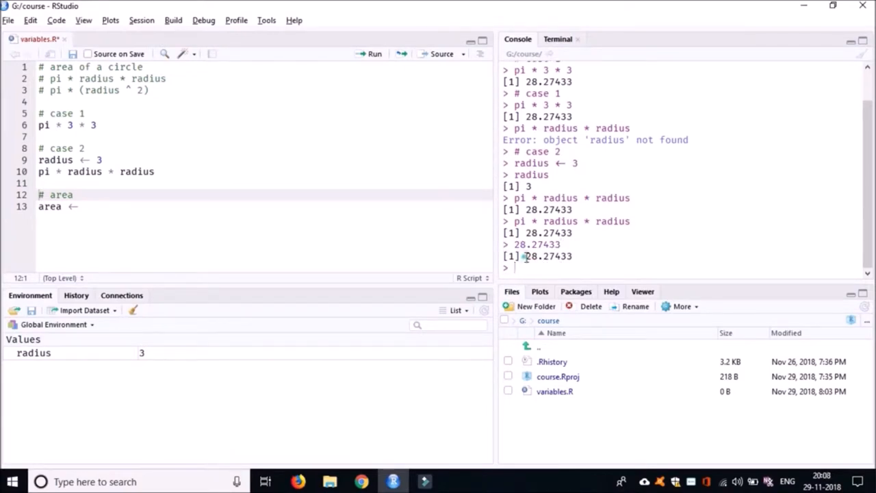
pyautogui.doubleClick(548, 256)
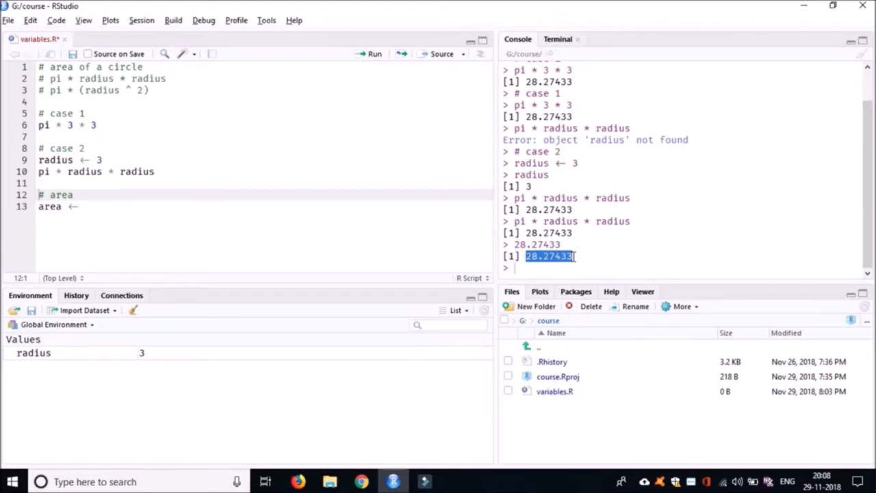
pyautogui.click(190, 211)
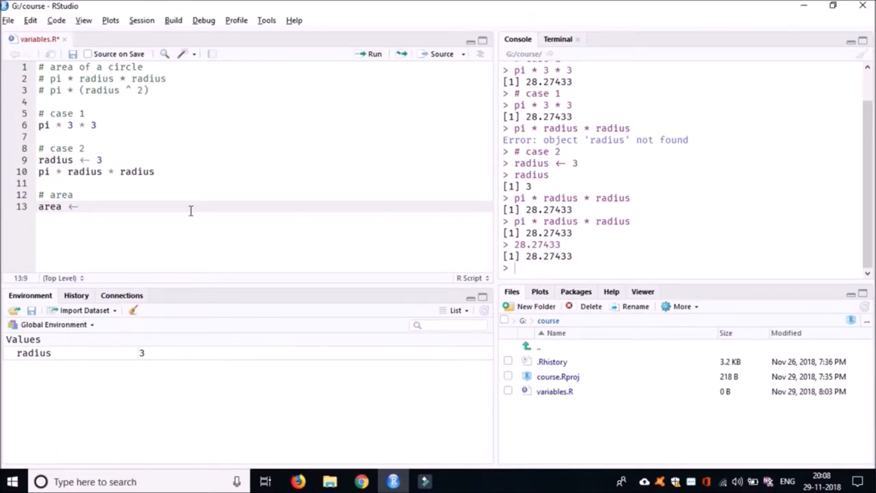
# Complete 'area <- pi * radius * radius', run it, and print area as 28.27433
pyautogui.write('pi *')
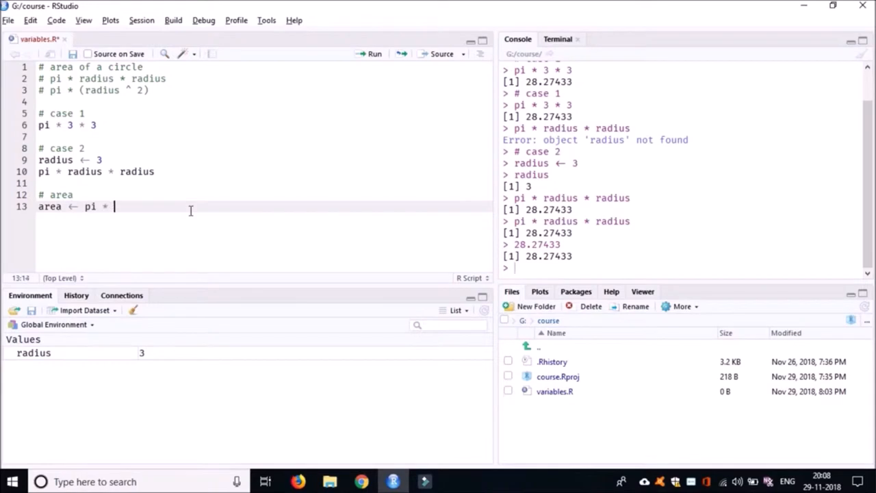
pyautogui.write('radius *')
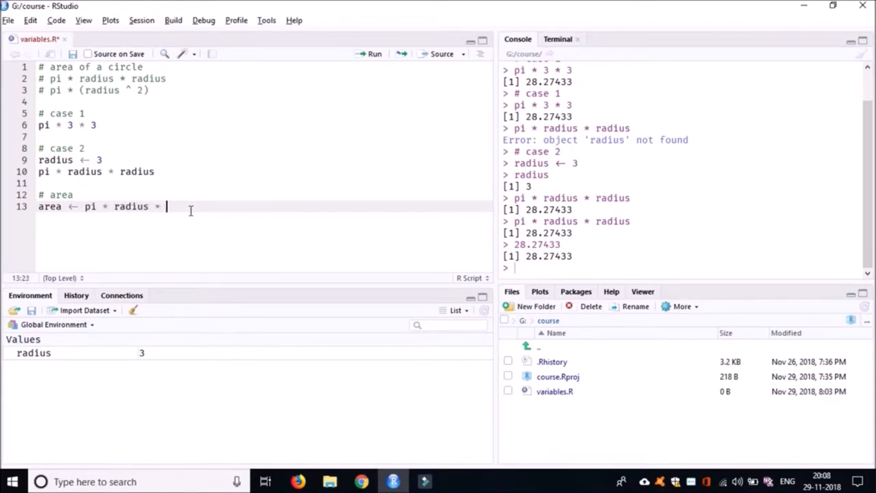
pyautogui.write('radius')
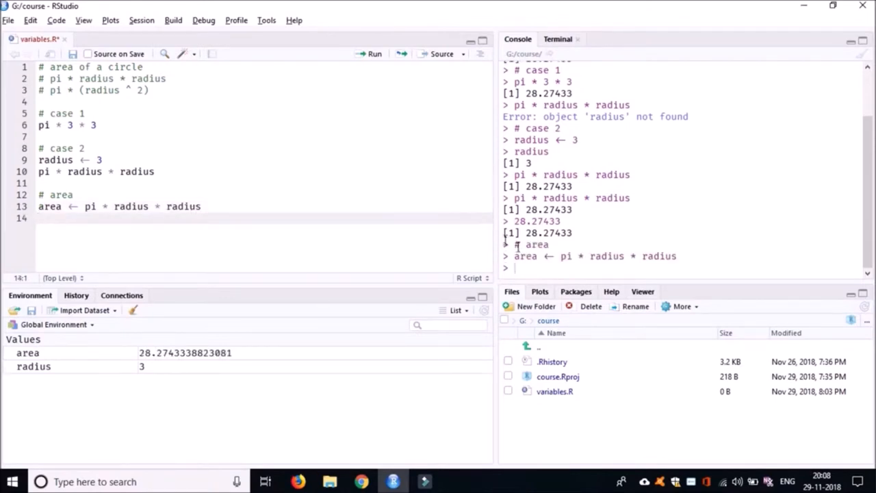
pyautogui.write('area')
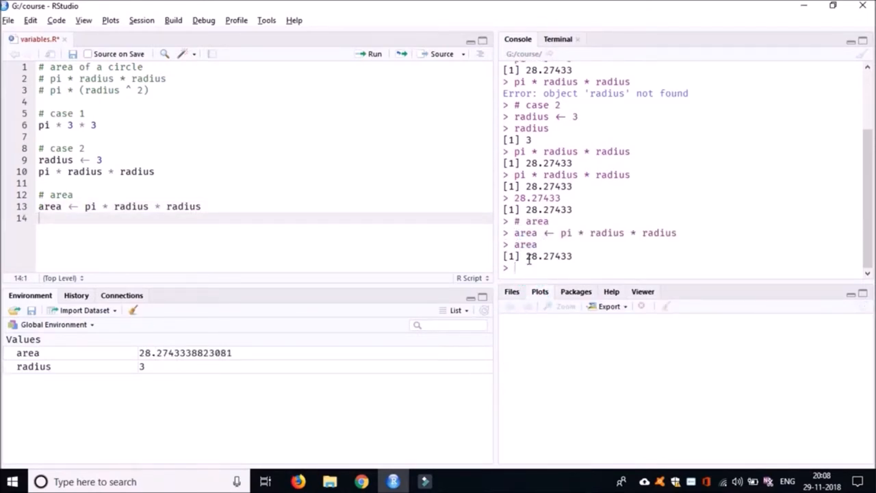
pyautogui.doubleClick(546, 256)
pyautogui.write('area')
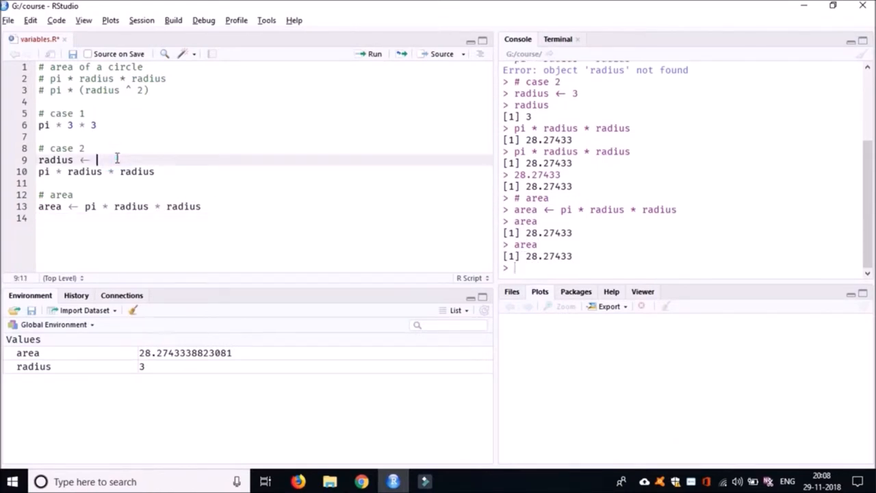
# Set radius to 4 on line 9, run it, and print radius showing [1] 4
pyautogui.write('4')
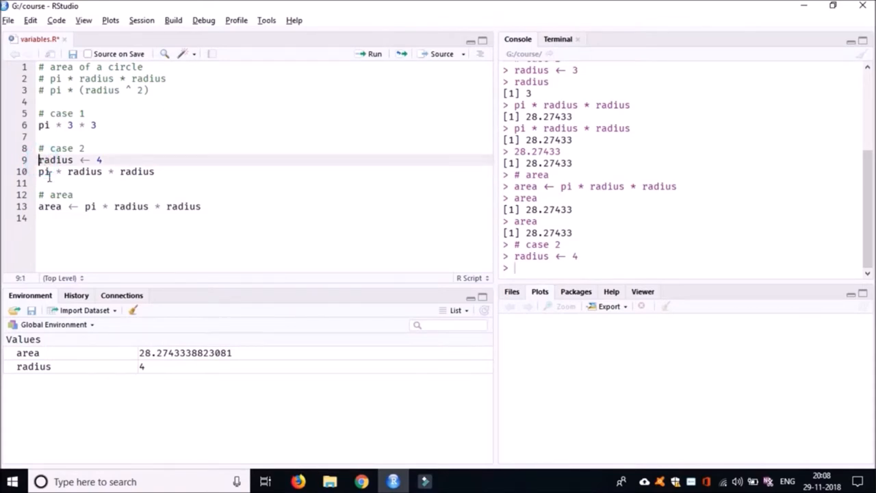
pyautogui.write('r')
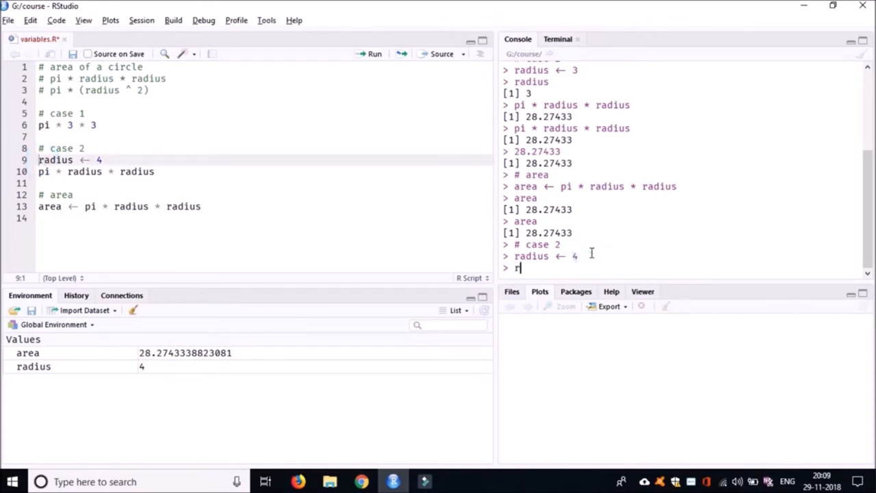
pyautogui.write('adius')
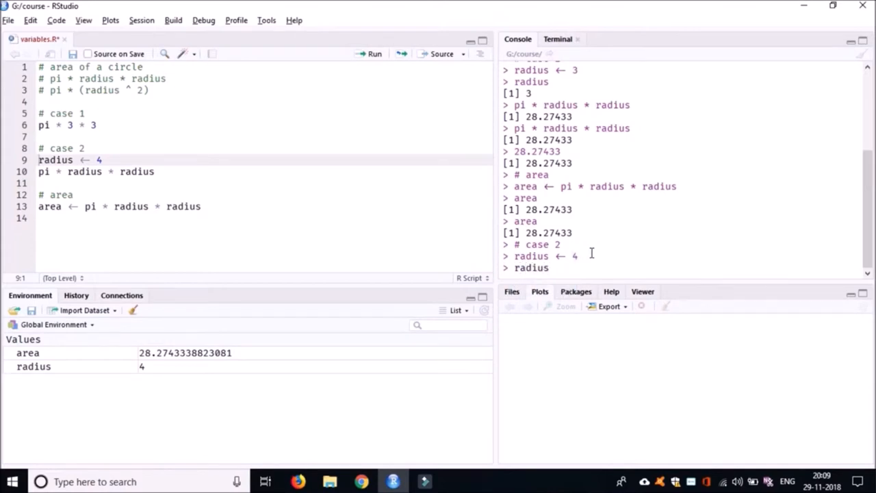
pyautogui.press('Return')
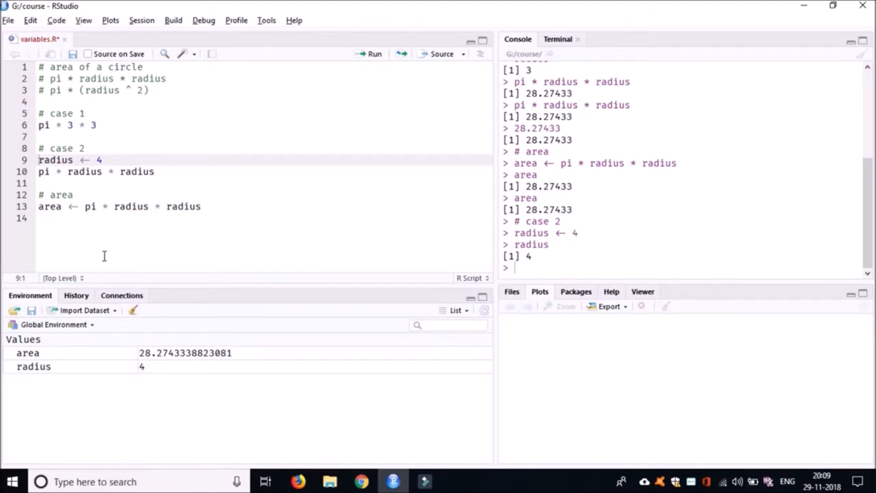
# Re-run the area line to get 50.26548 and confirm it matches pi * 4 * 4 in the console
pyautogui.click(373, 53)
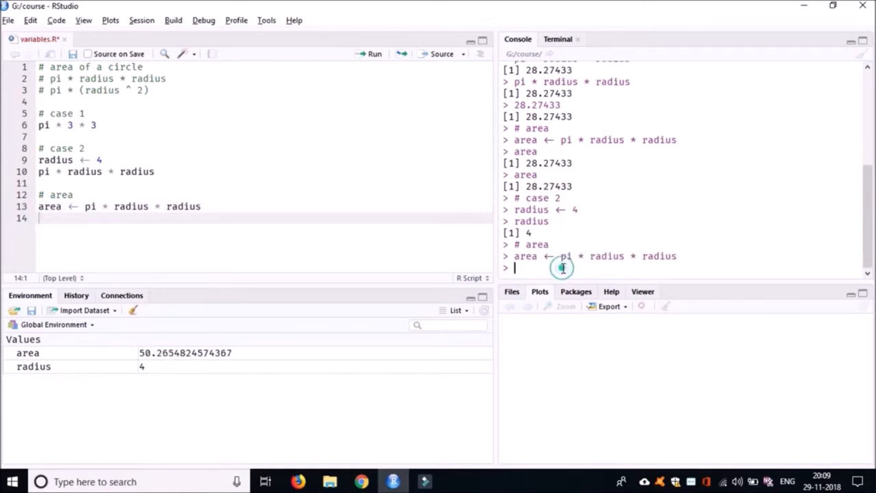
pyautogui.write('area')
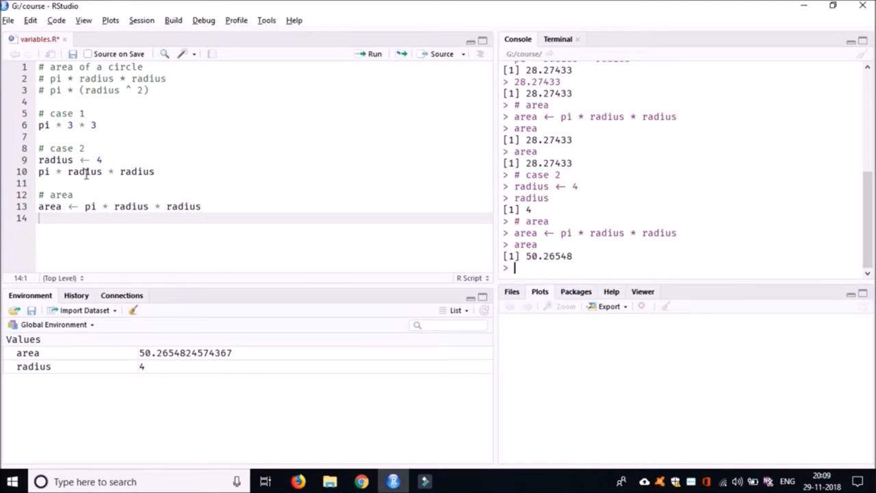
pyautogui.doubleClick(54, 159)
pyautogui.write('pi *')
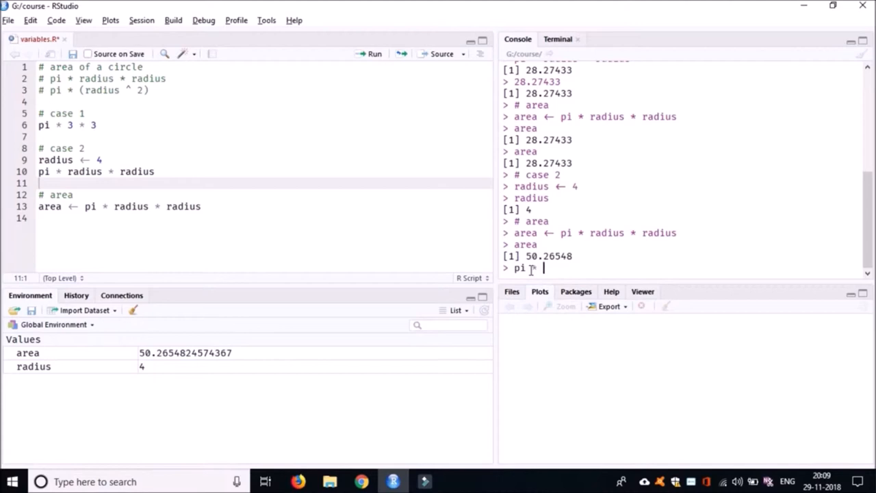
pyautogui.write('4 *4')
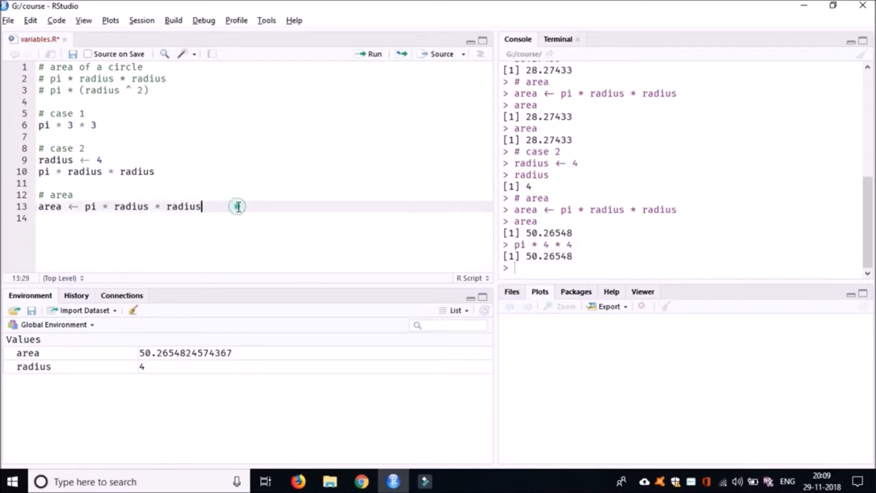
pyautogui.click(237, 205)
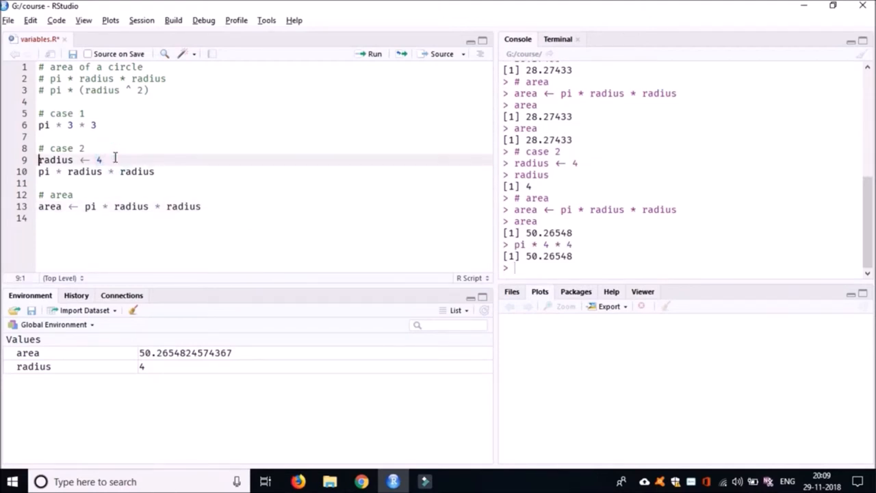
pyautogui.doubleClick(56, 159)
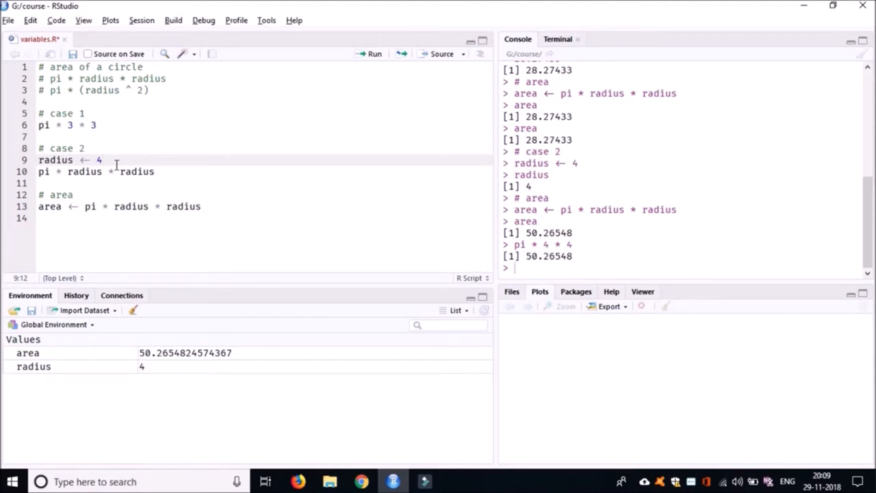
# Set radius to 5, re-run the area line, and print area as 78.53982
pyautogui.write('5')
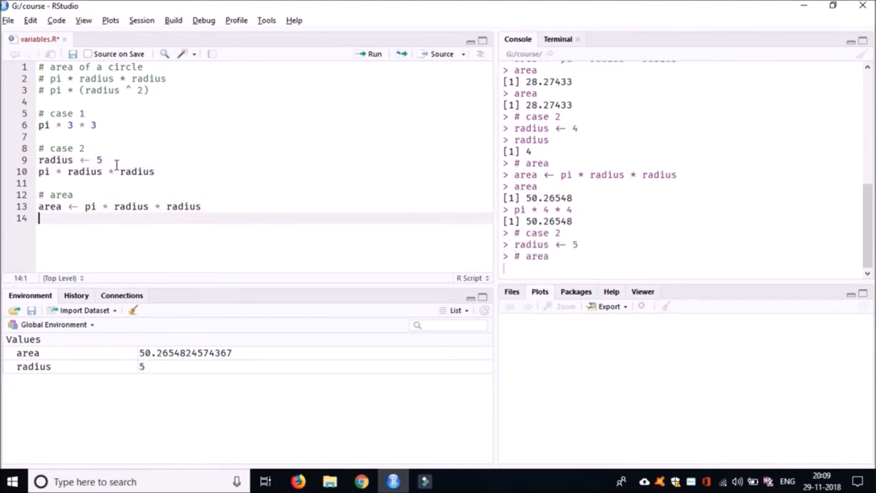
pyautogui.write('ar')
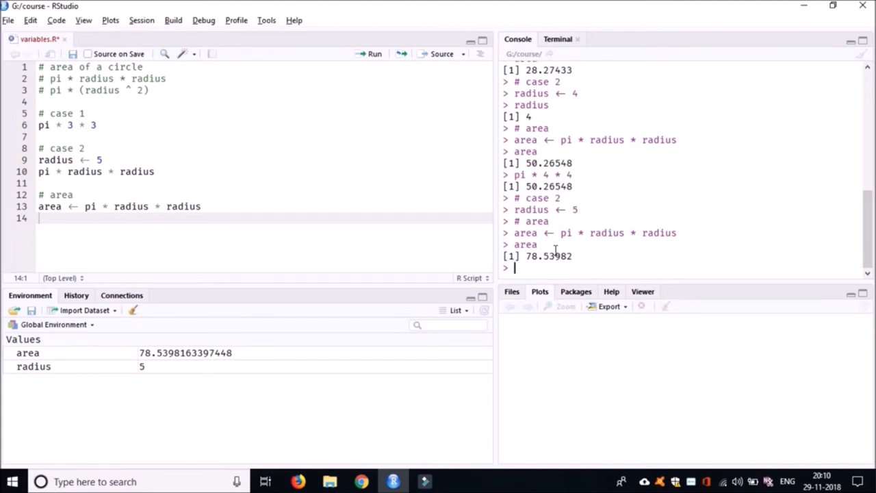
pyautogui.doubleClick(548, 256)
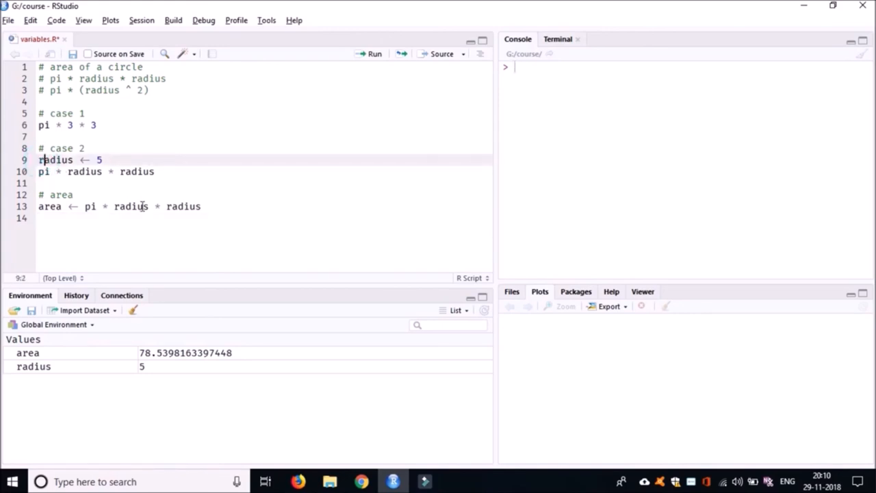
# Clear the console with Ctrl+L and return the cursor to the area line 13
pyautogui.click(145, 205)
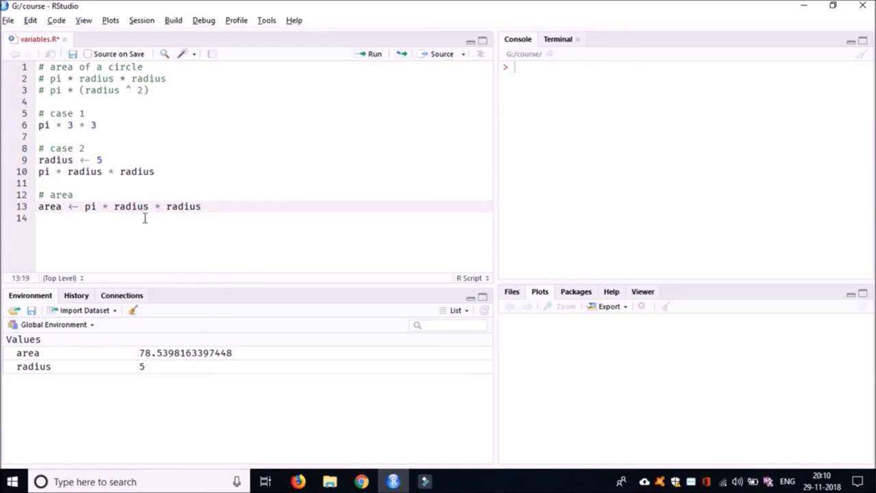